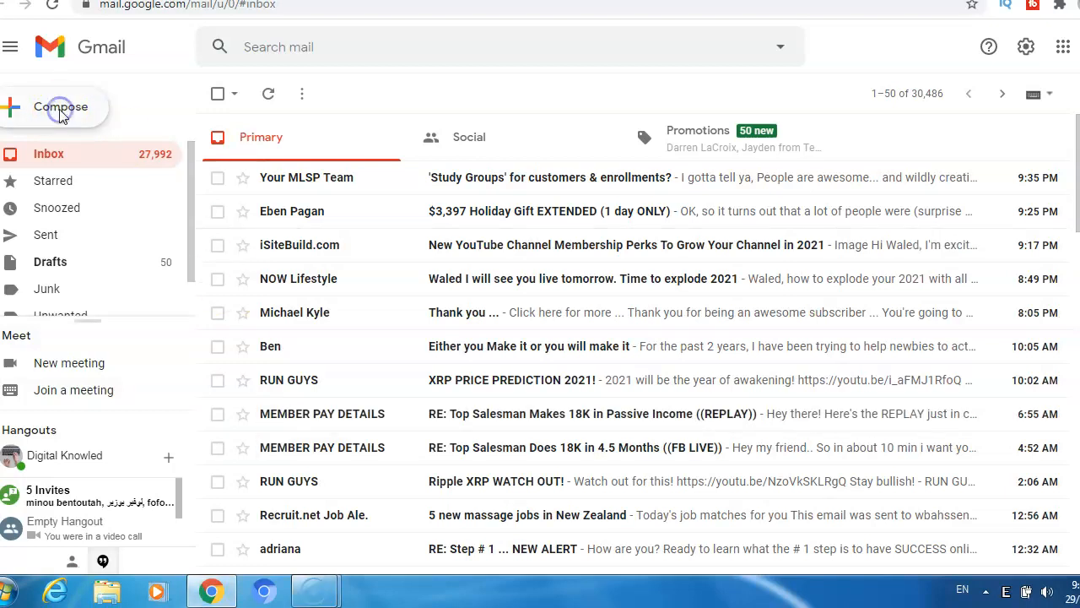
Start a new blank email message from the Compose button
click(59, 106)
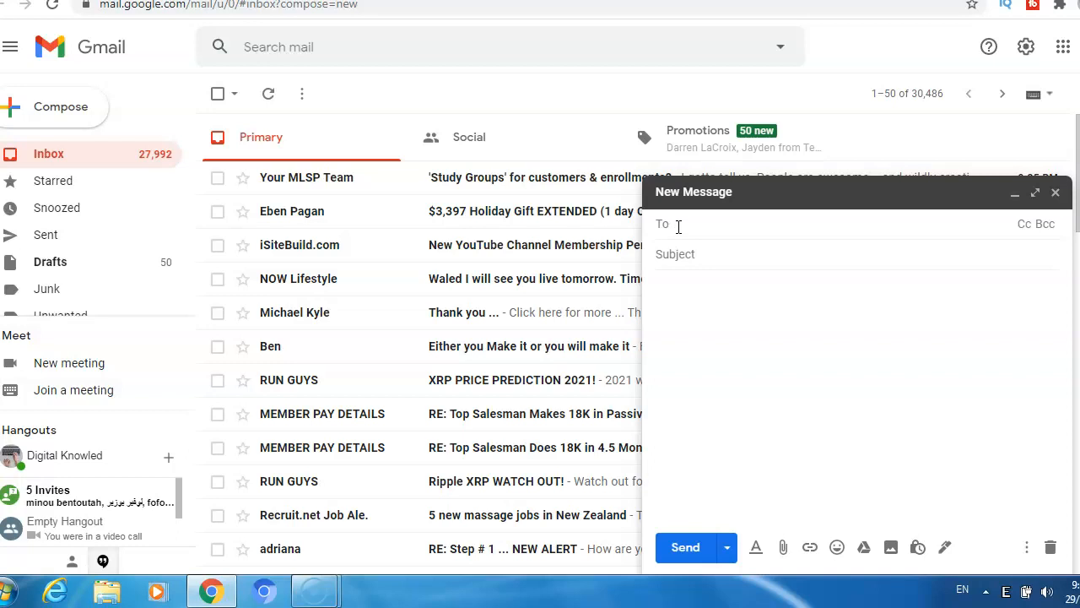
text(ar)
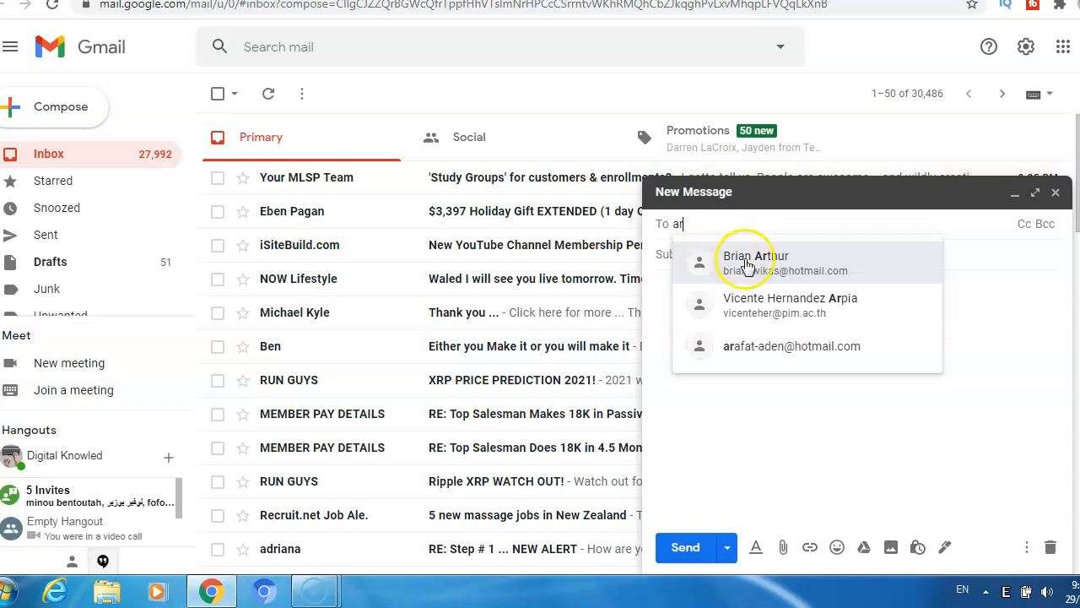
mouse_move(777, 270)
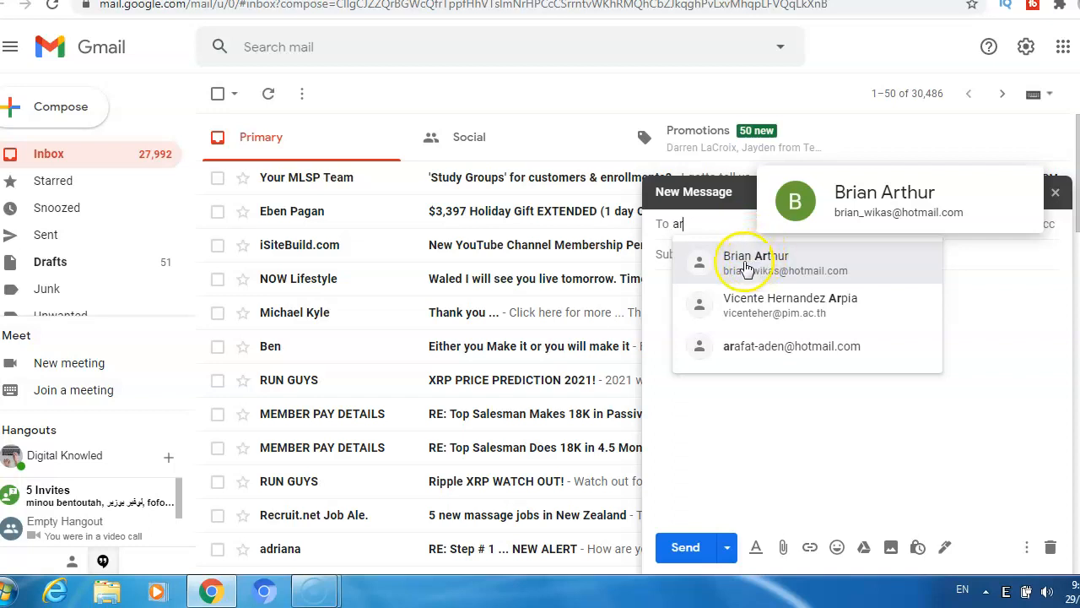
mouse_move(741, 267)
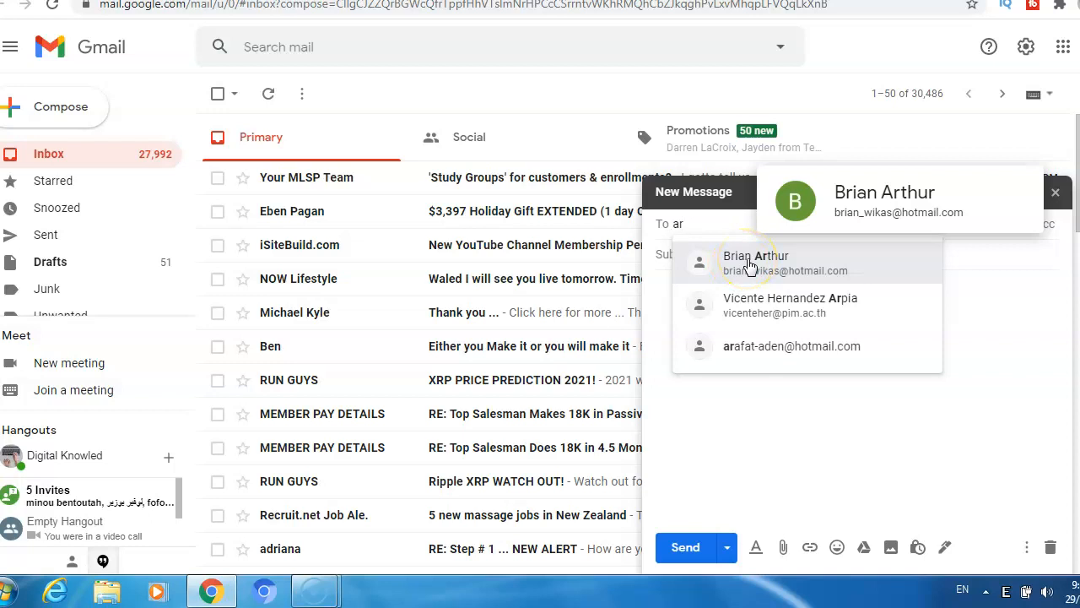
click(756, 263)
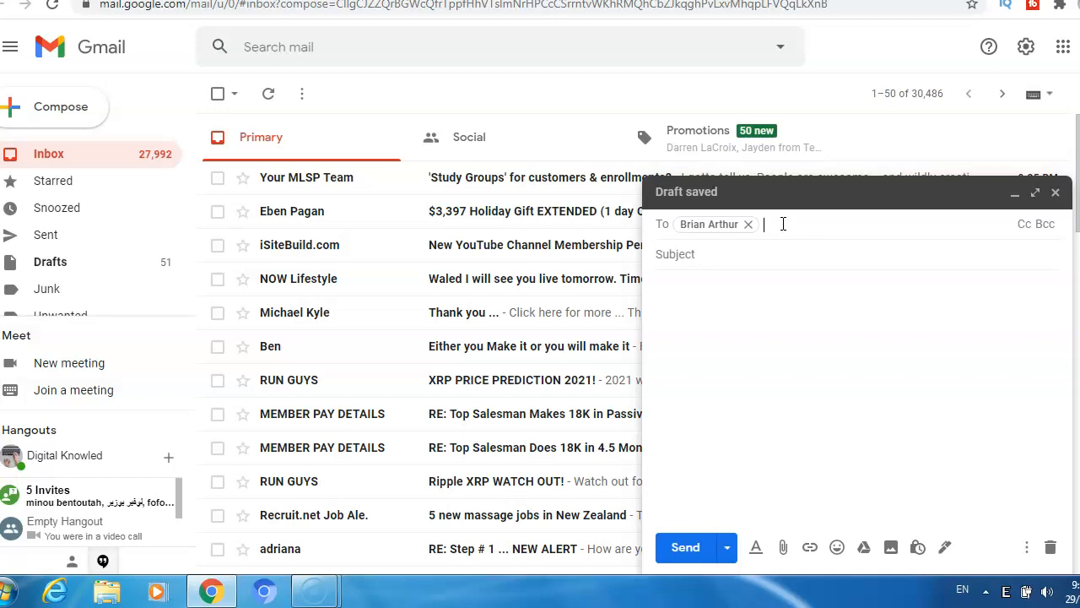
text(de)
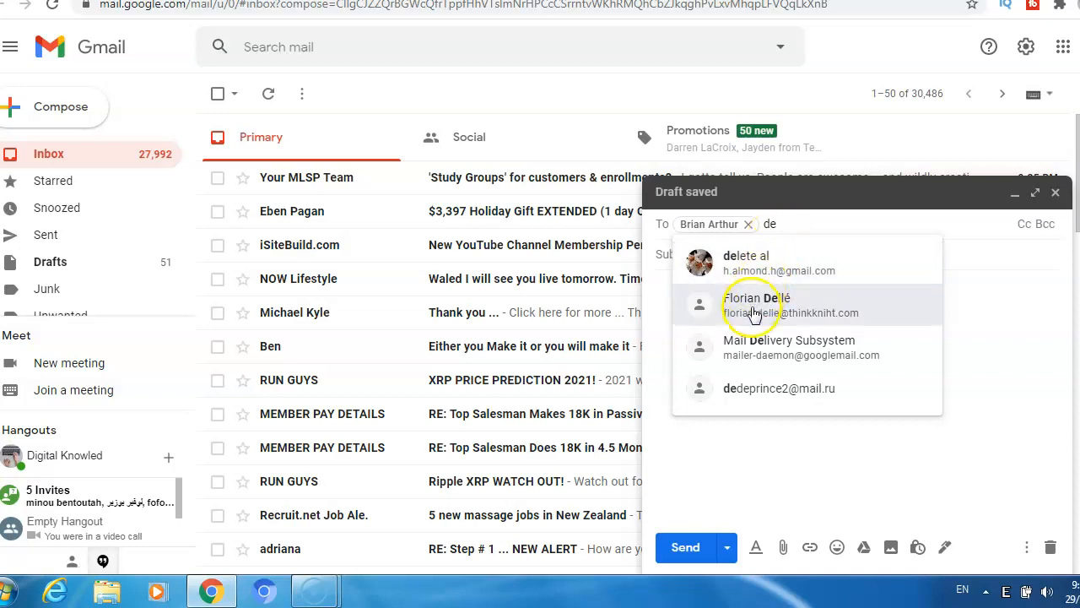
mouse_move(751, 304)
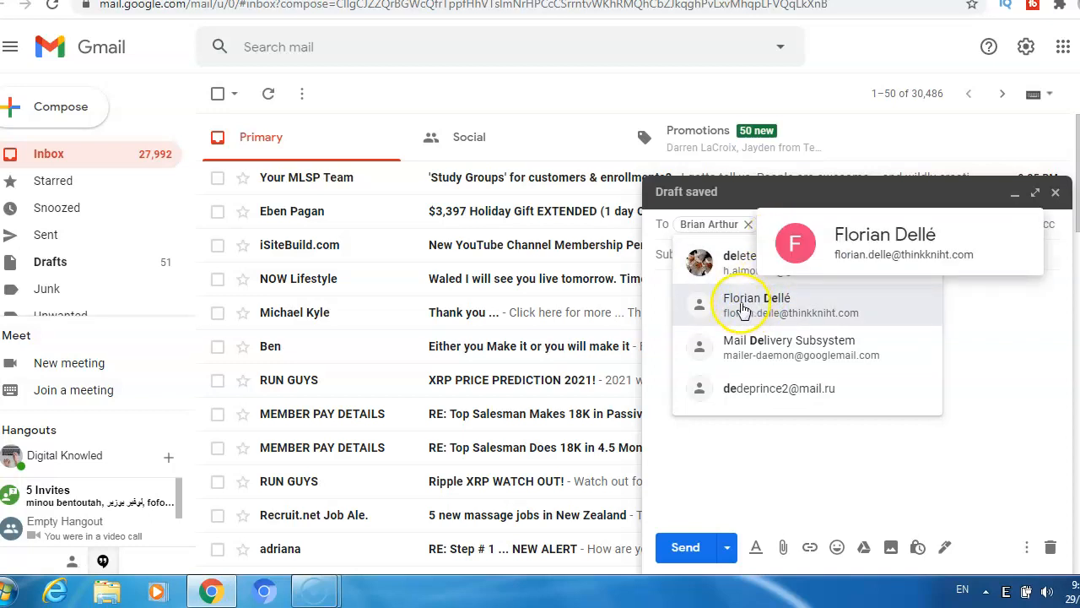
click(757, 304)
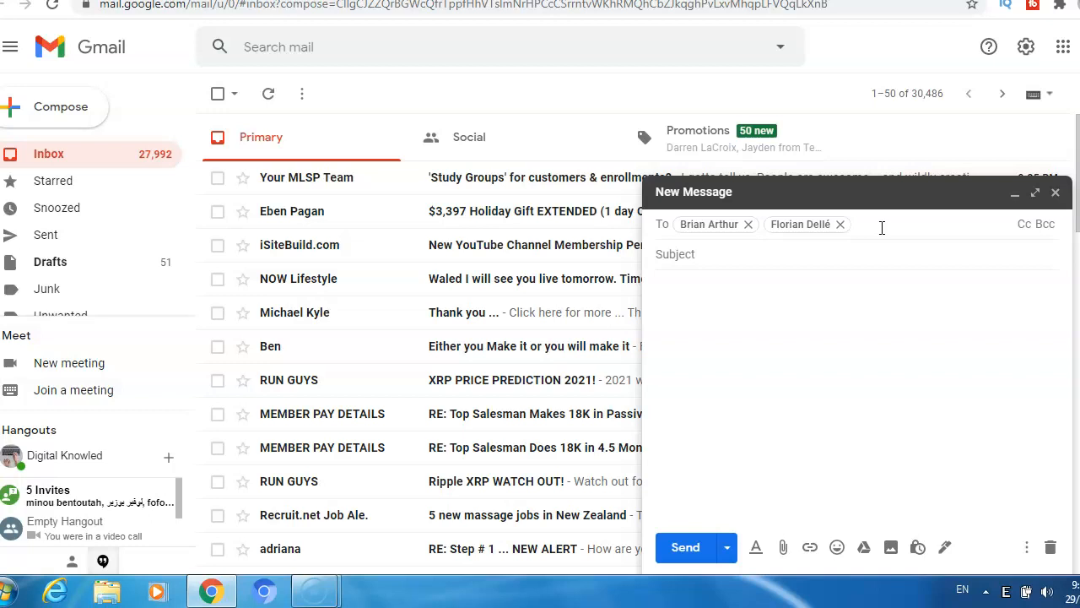
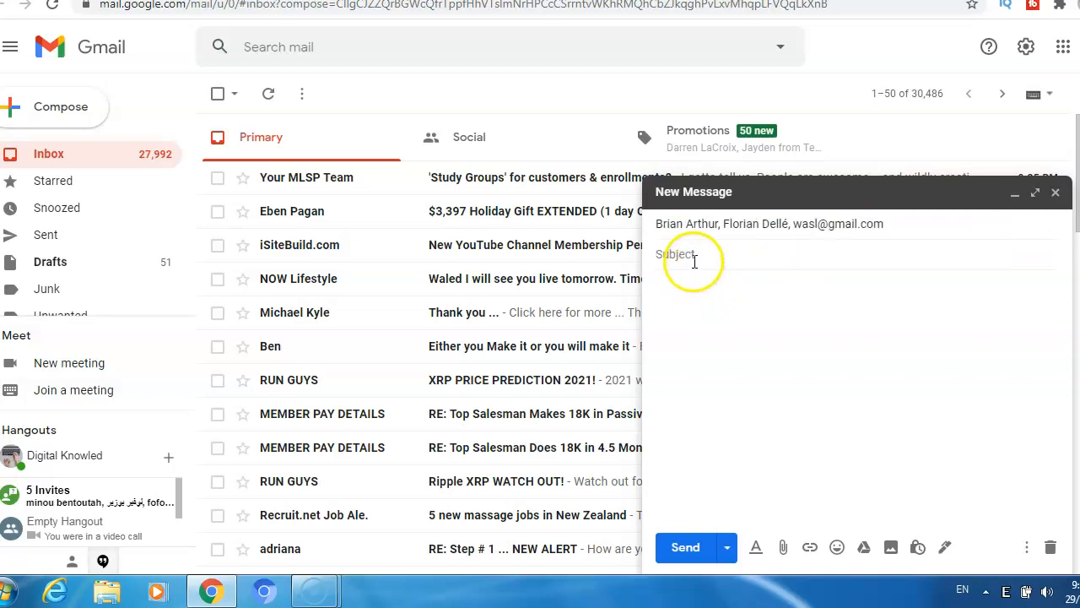
Set the message subject to 'Hello'
text(H)
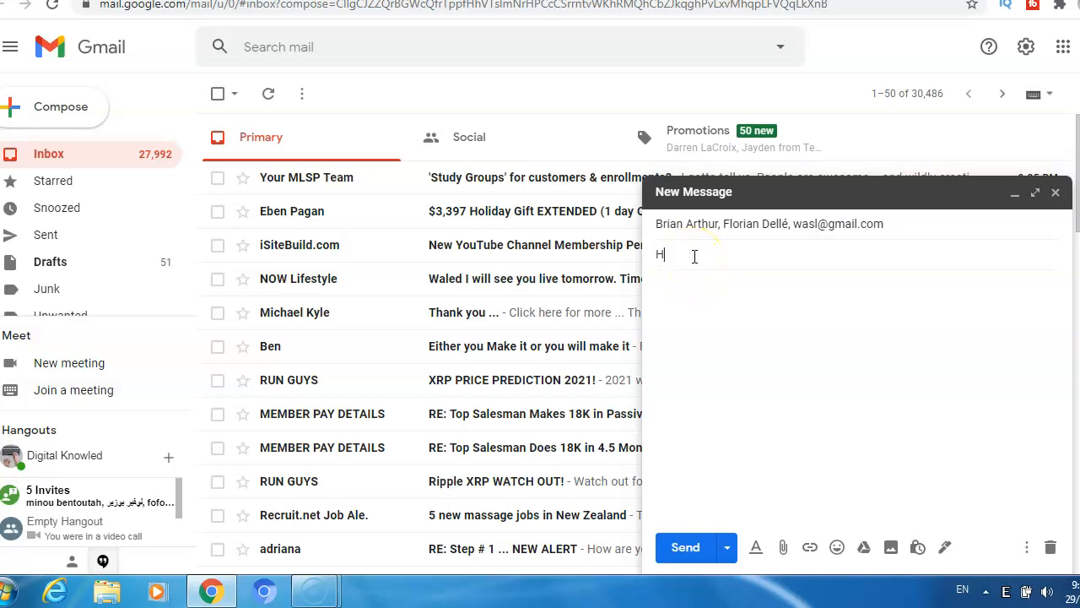
text(ello)
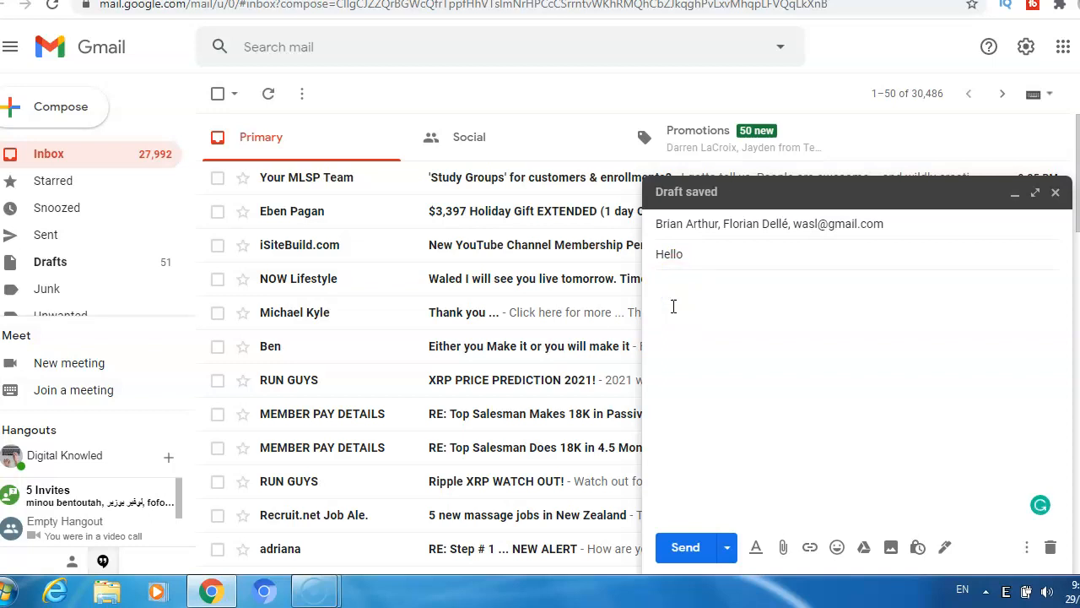
mouse_move(665, 297)
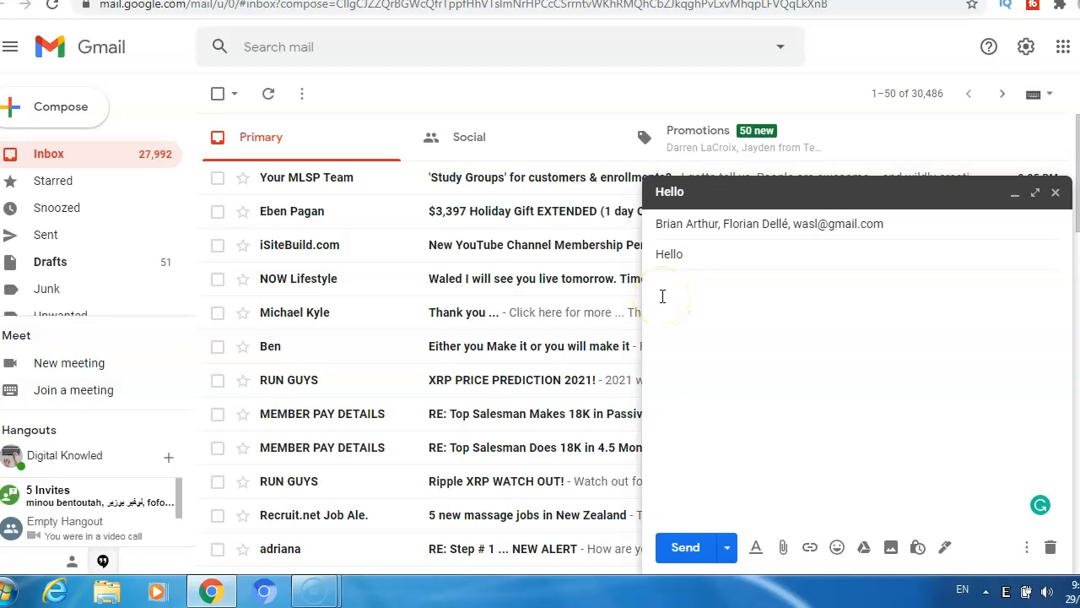
Fill the message body with three lines of placeholder text starting with 'the'
text(the)
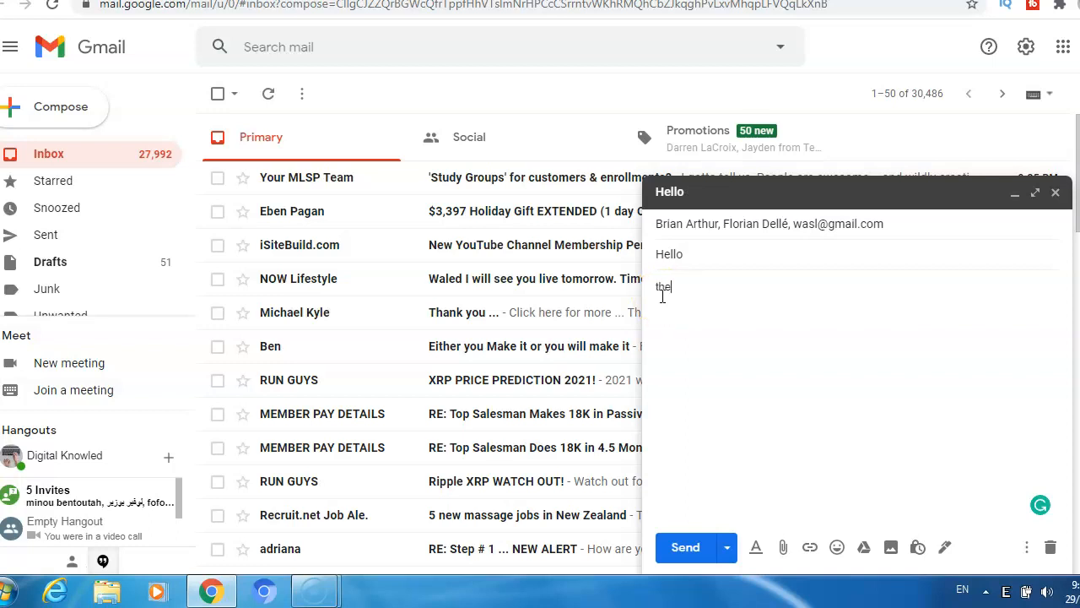
text(hhthhdhdhhvhvhhvhhvsdskdjjf)
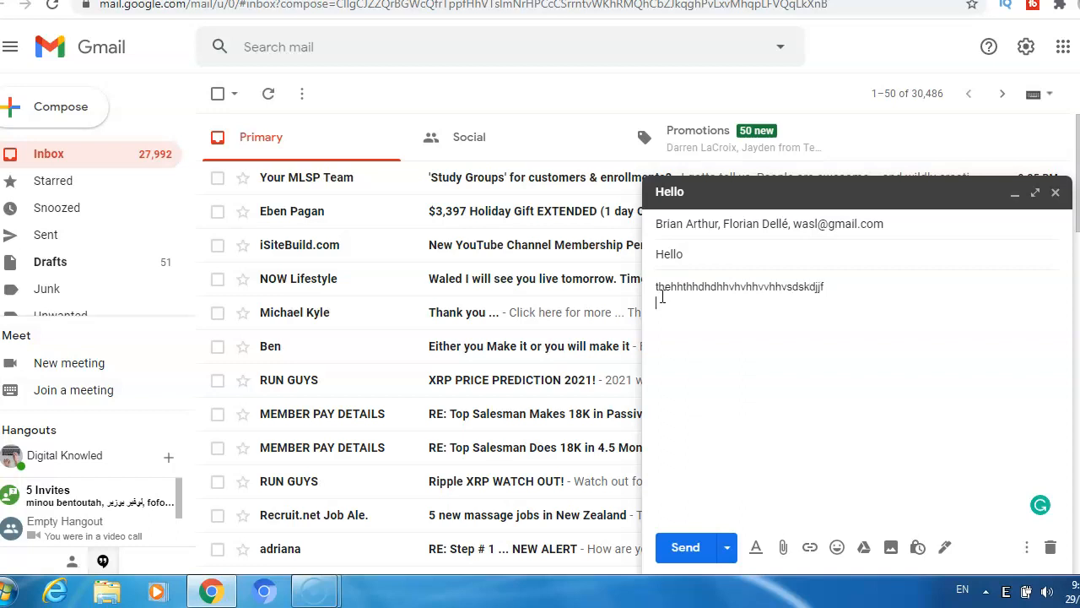
text(hkkkrkekkd)
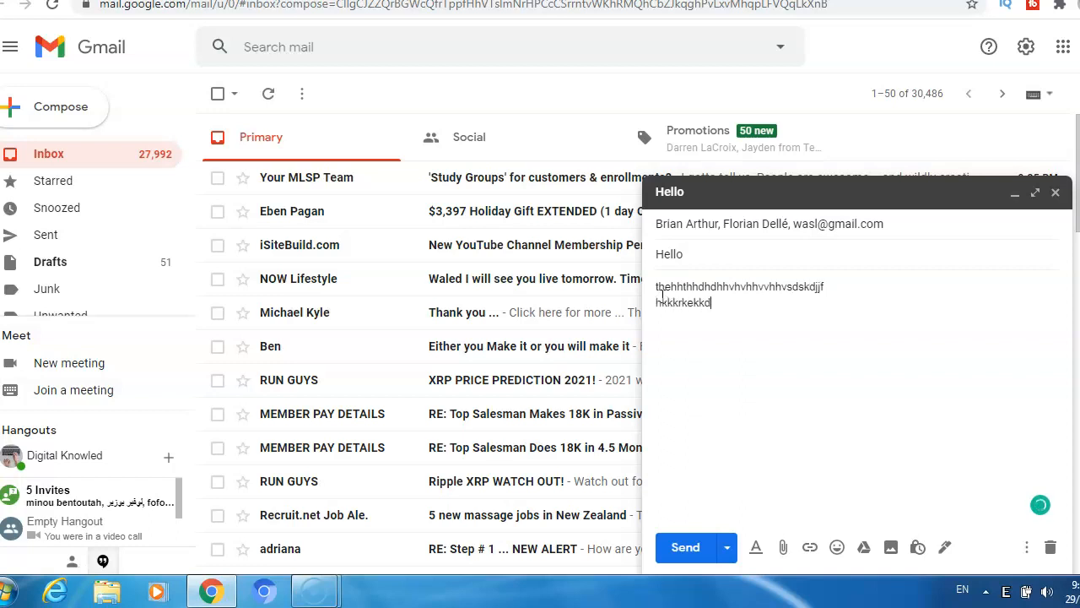
text(kdkfkfkgkgkd)
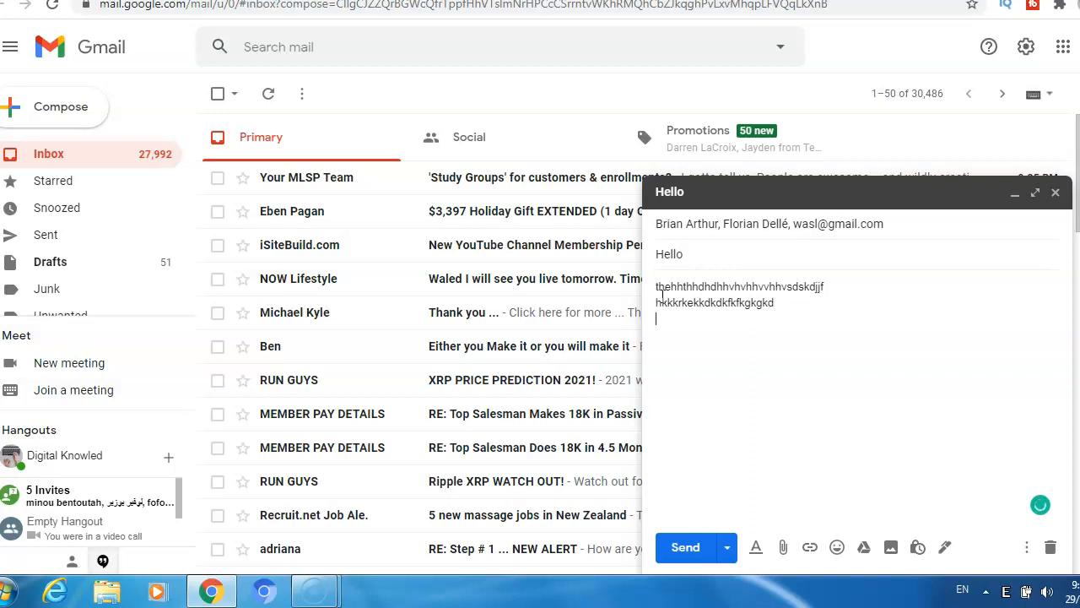
text(hhhehdhdhhddhhdhdhdhdhd)
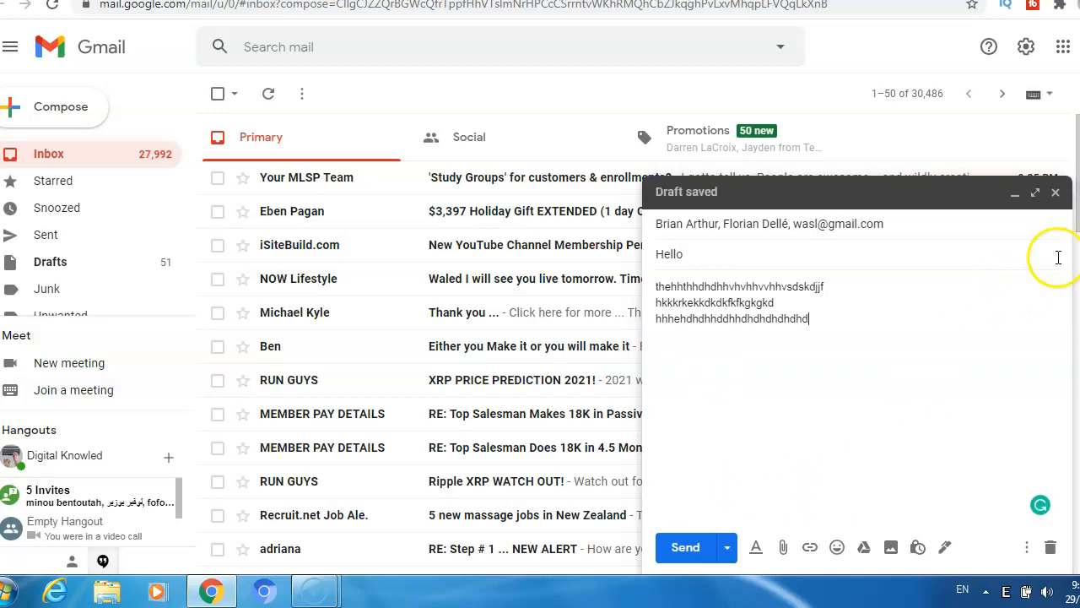
mouse_move(740, 423)
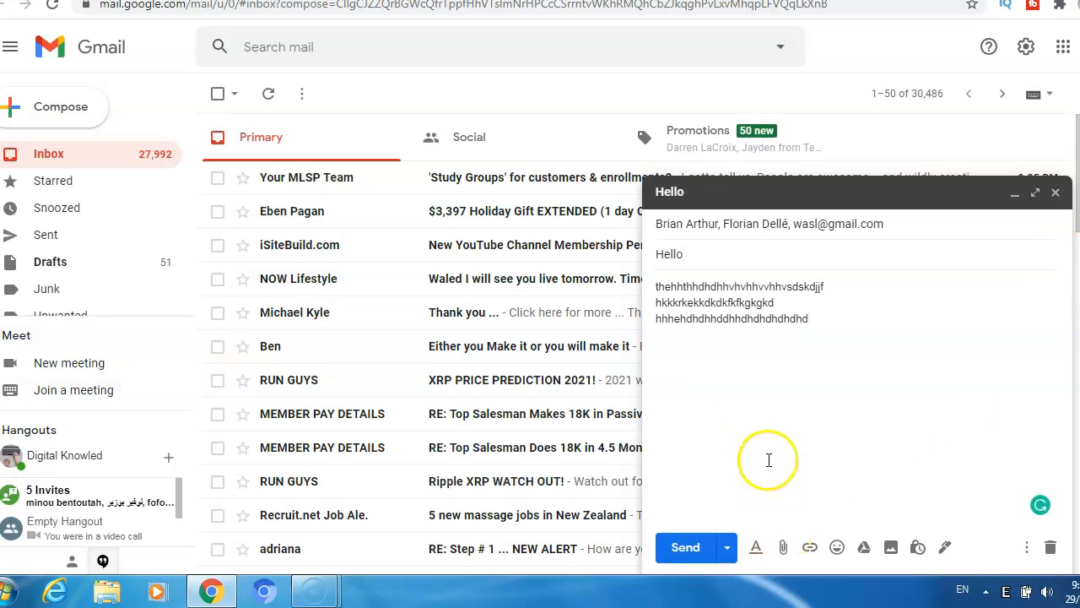
mouse_move(783, 547)
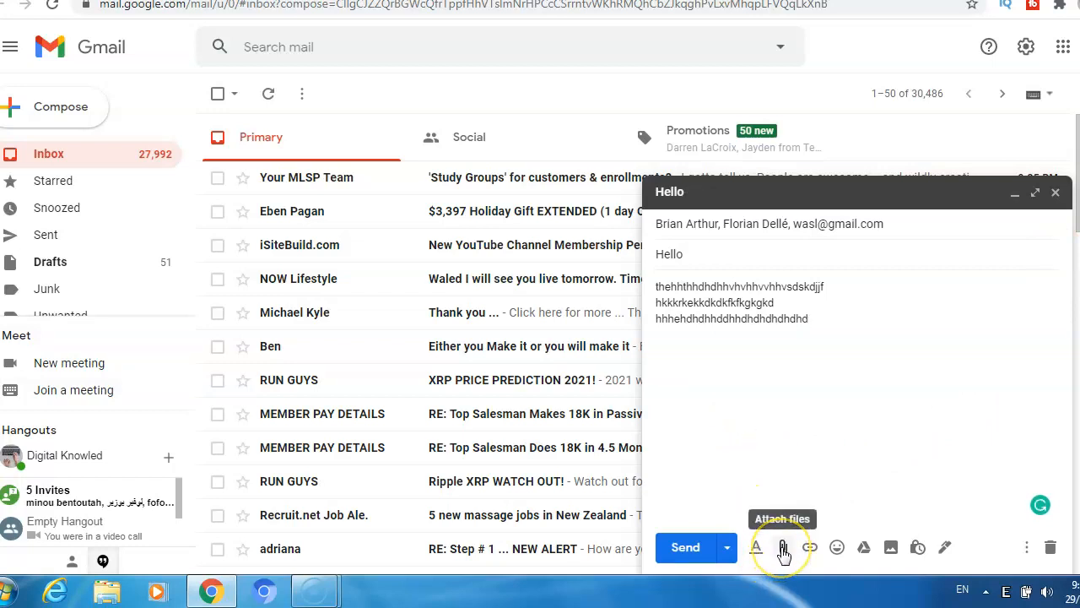
Attach the image instagram 10.JPG to the message from the file dialog
click(783, 547)
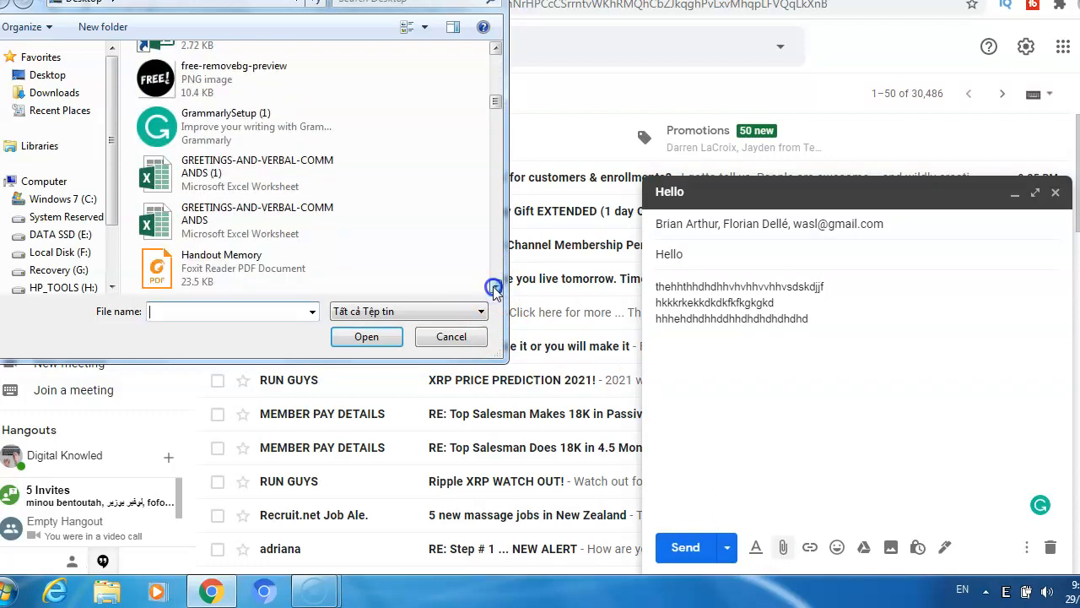
scroll(down, 3)
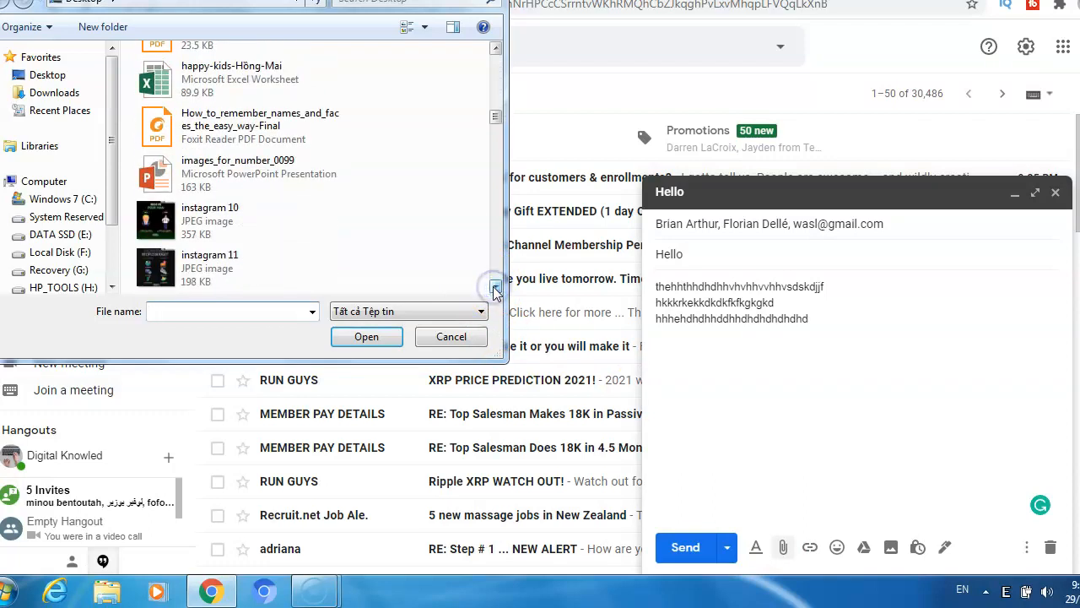
click(236, 220)
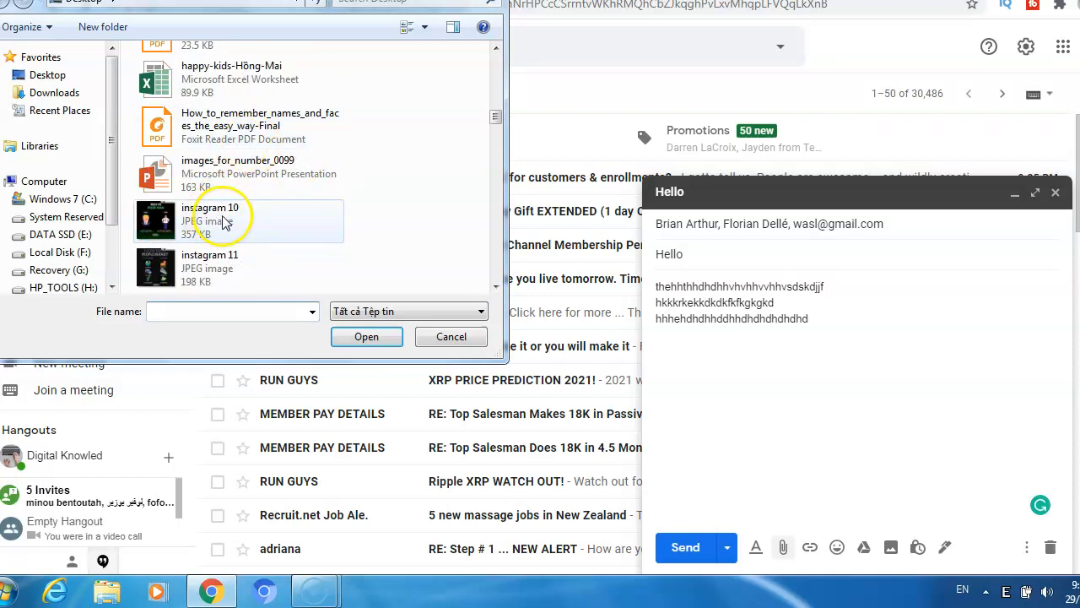
mouse_move(202, 217)
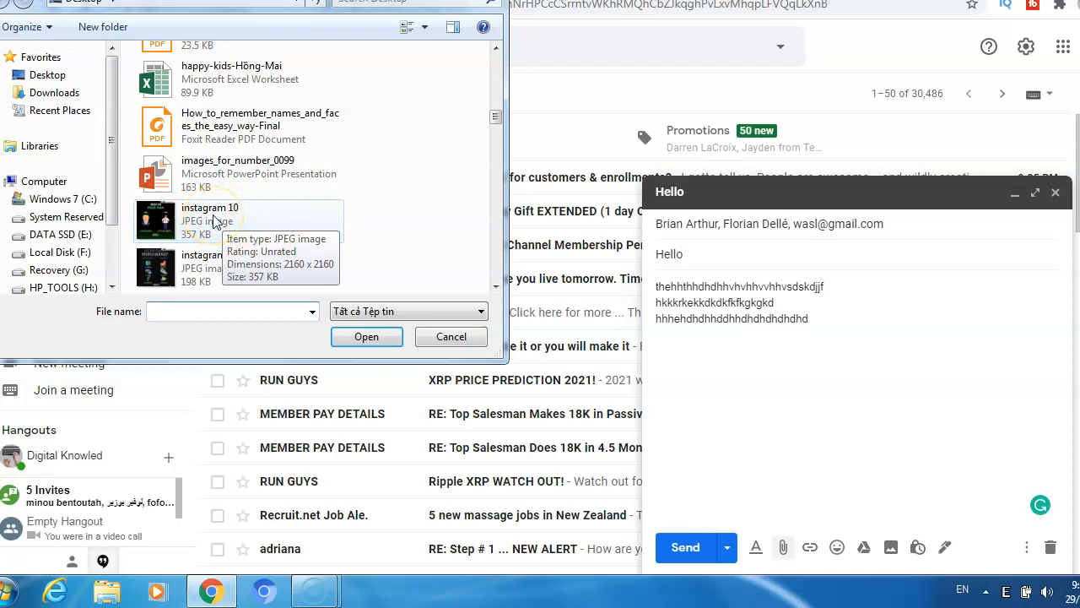
click(366, 336)
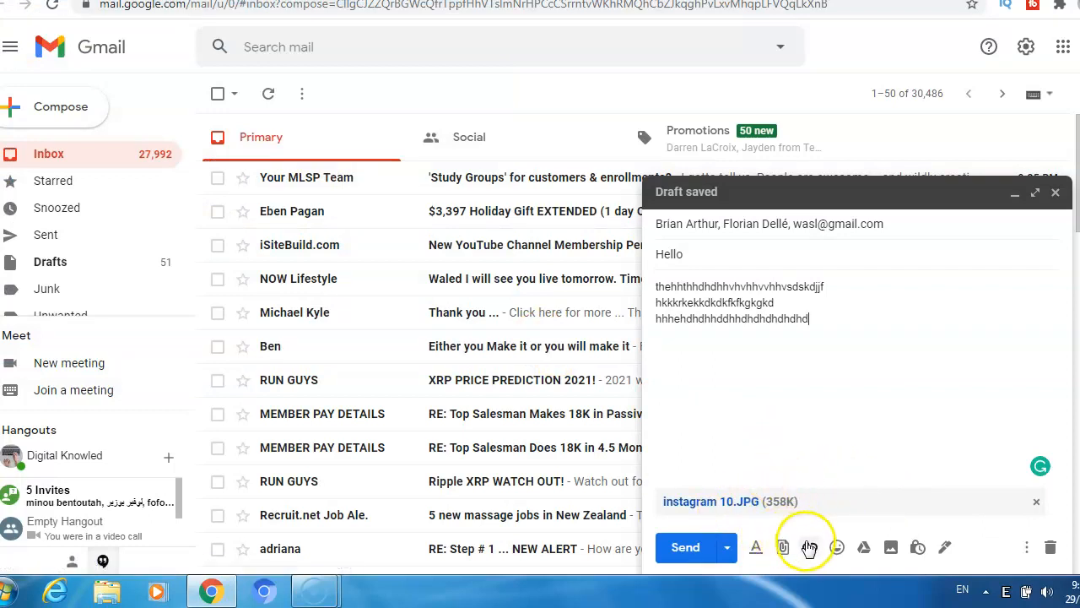
mouse_move(784, 547)
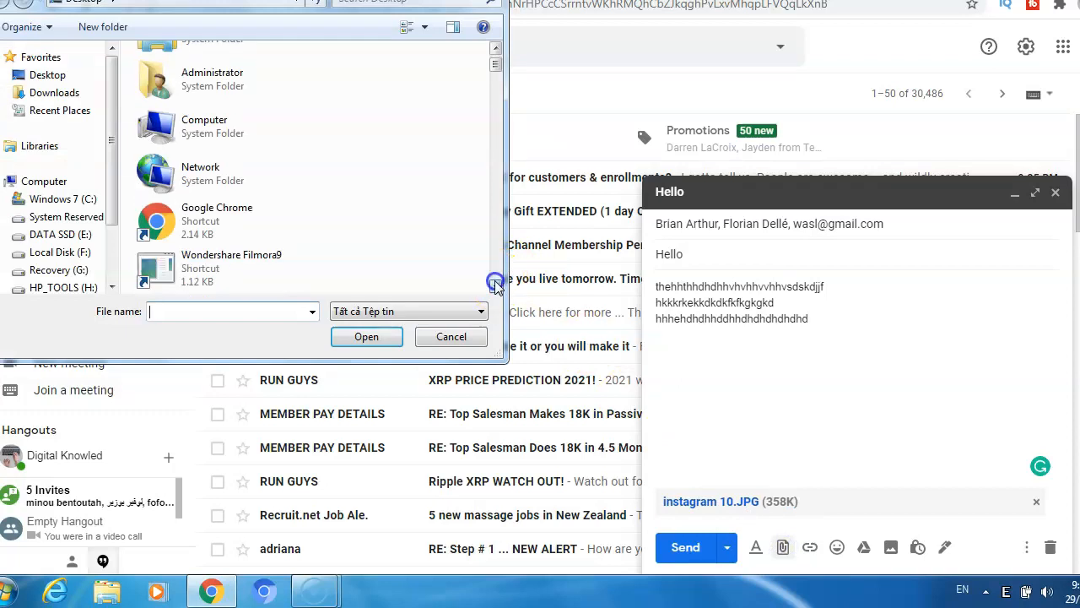
Scroll through the Desktop folder in the file picker looking for a second image
scroll(down, 3)
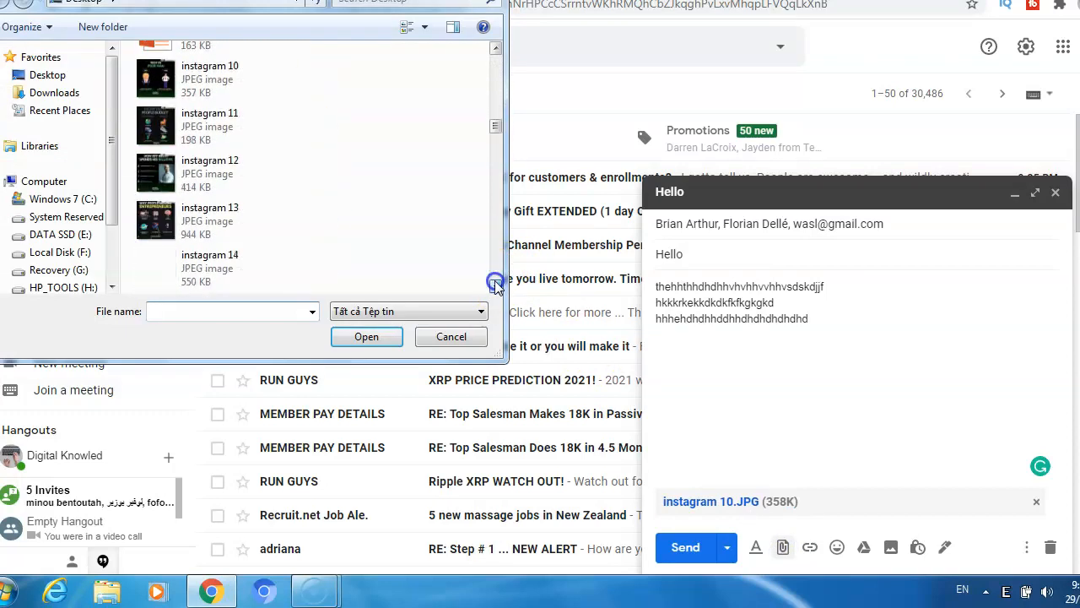
scroll(down, 3)
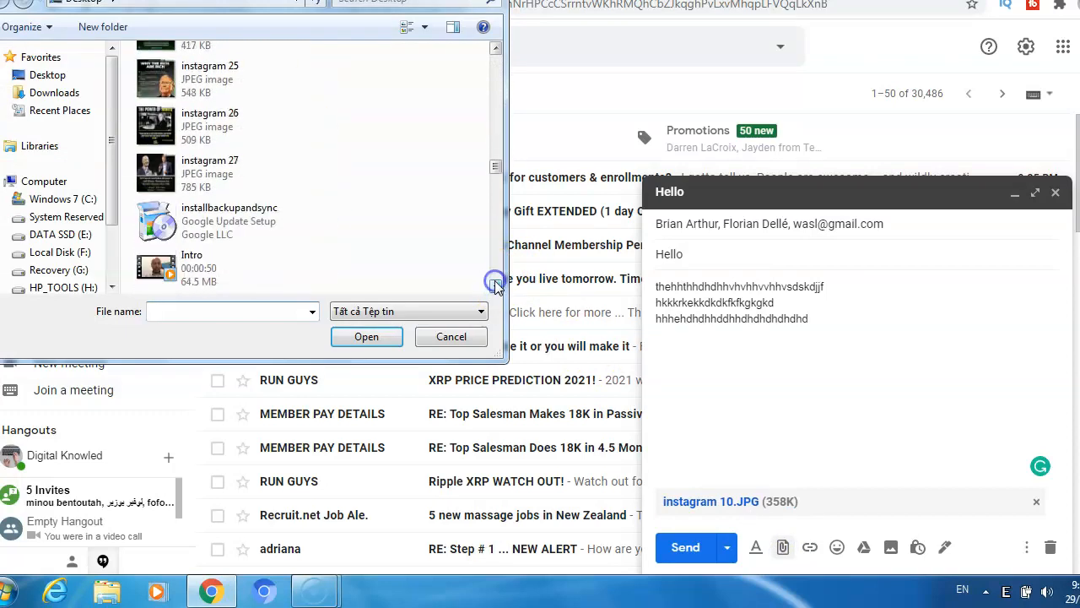
scroll(down, 3)
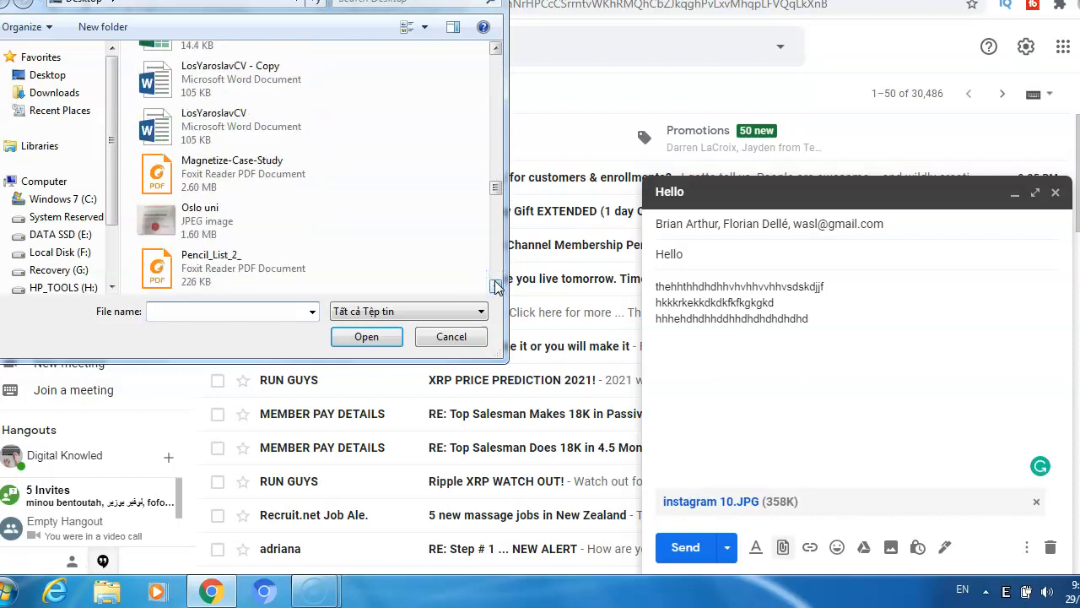
scroll(down, 3)
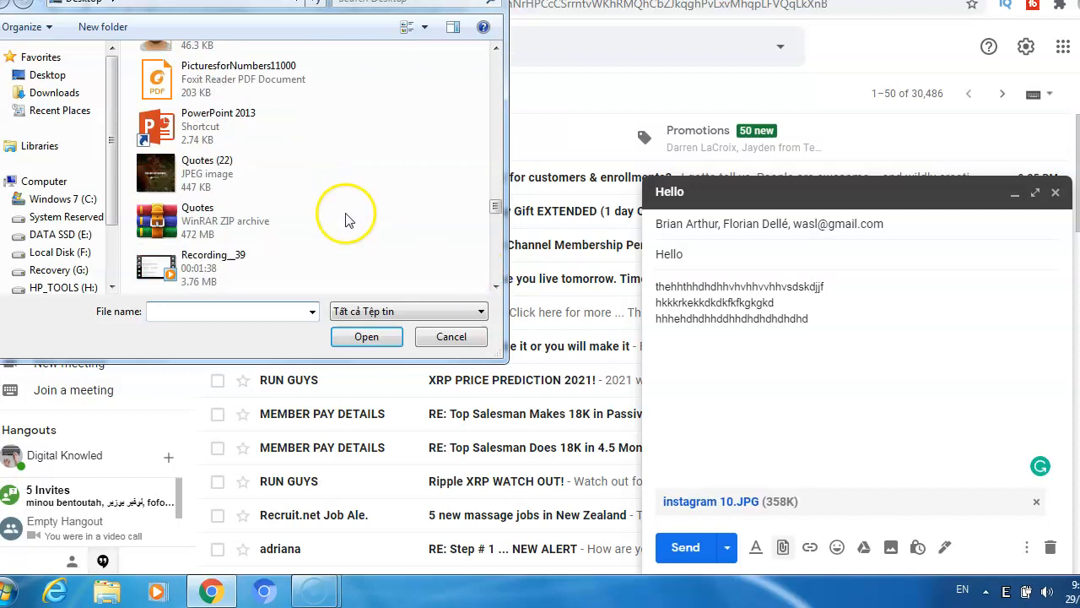
mouse_move(211, 173)
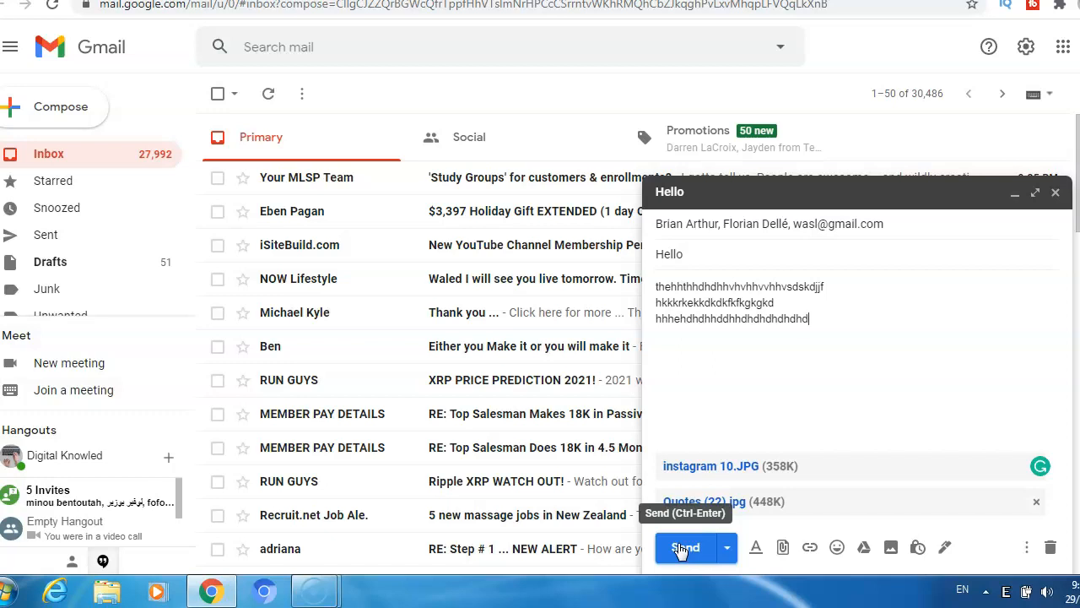
mouse_move(209, 509)
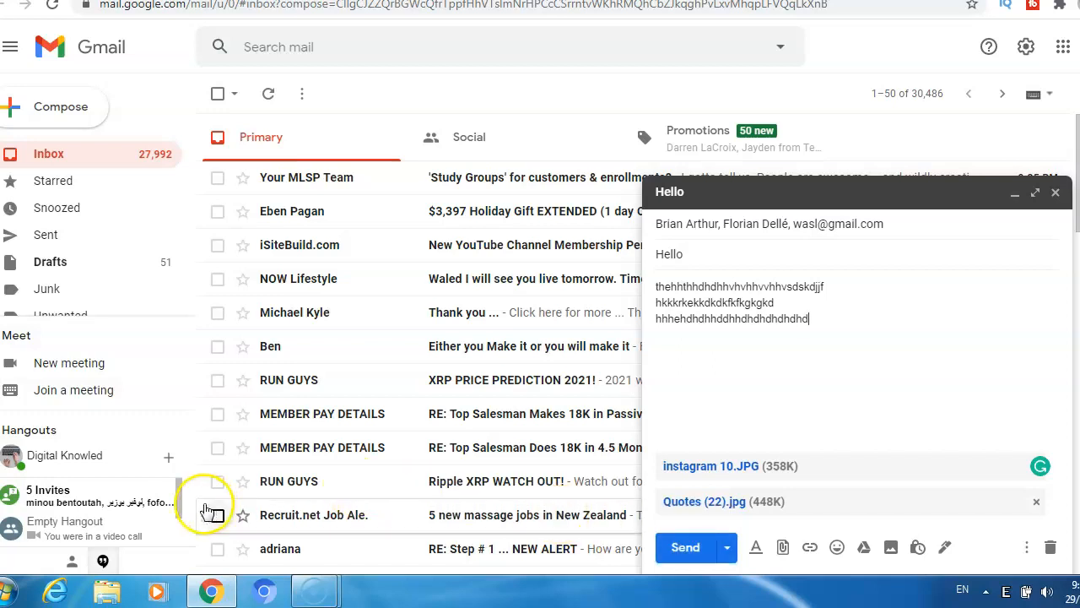